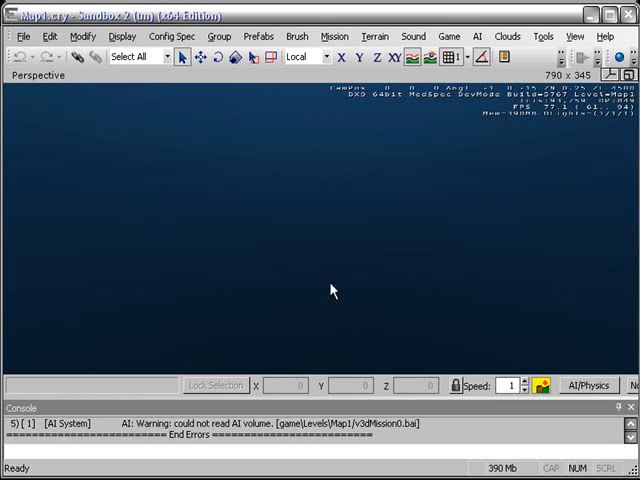
{"action": "mouse_move", "coordinate": [292, 192]}
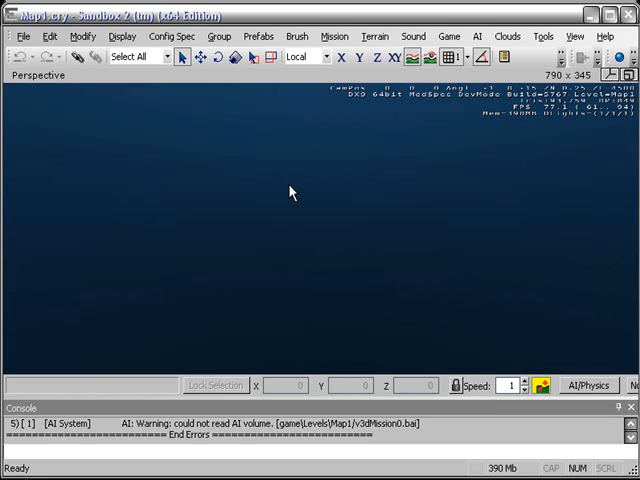
{"action": "mouse_move", "coordinate": [266, 160]}
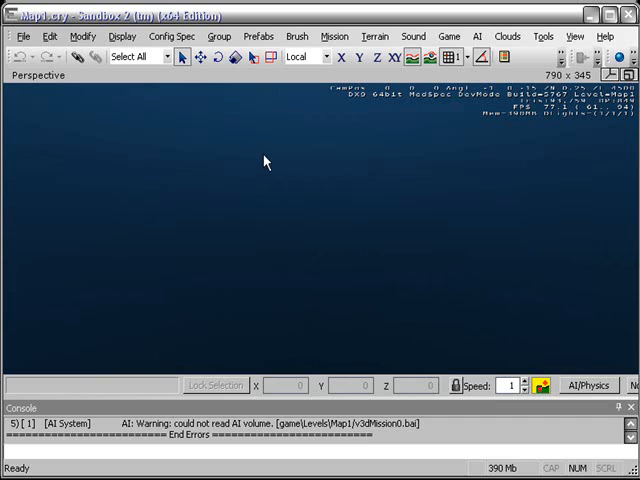
{"action": "mouse_move", "coordinate": [24, 36]}
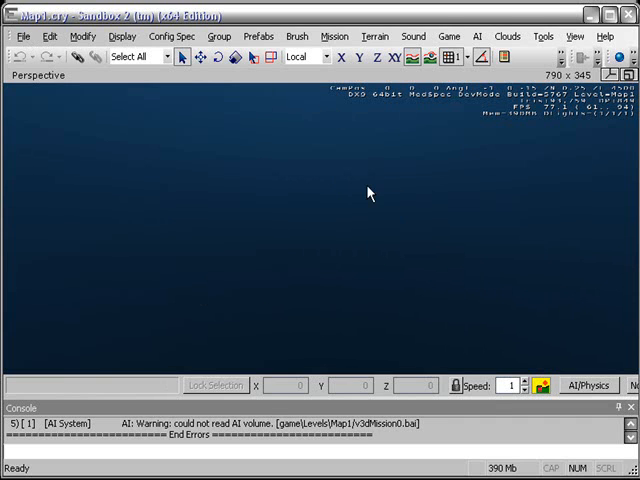
Create a new terrain level named Map2 at 1024x1024 resolution, 2 meters per unit
{"action": "left_click", "coordinate": [24, 36]}
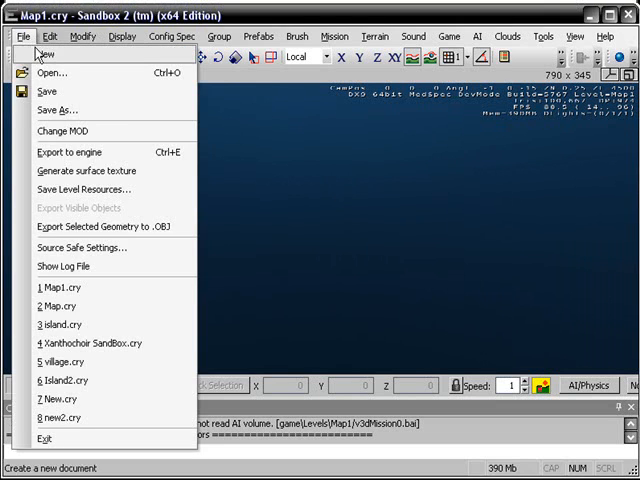
{"action": "left_click", "coordinate": [46, 52]}
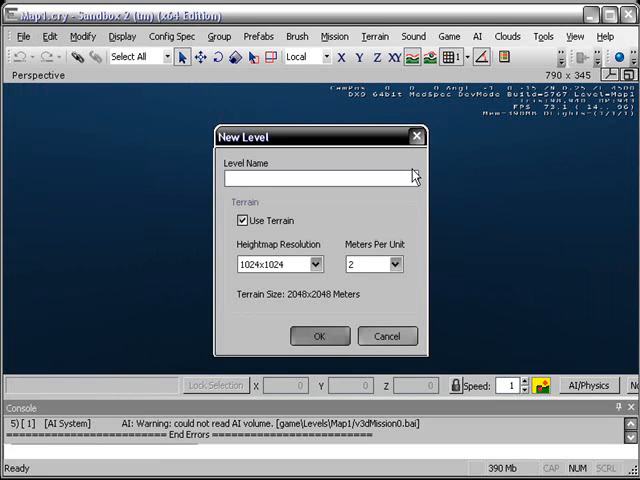
{"action": "type", "text": "Map2"}
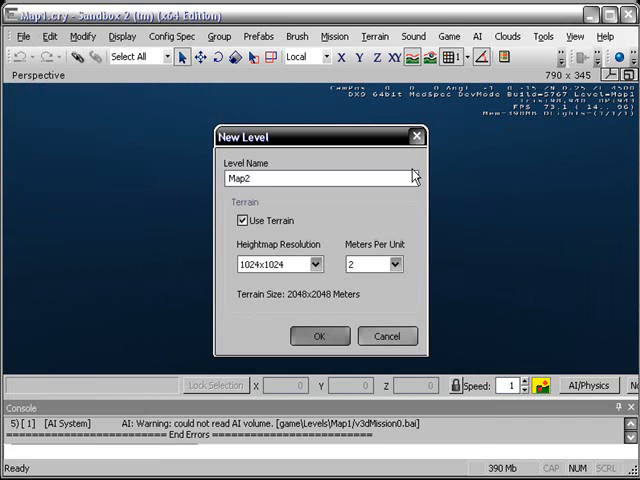
{"action": "left_click", "coordinate": [320, 336]}
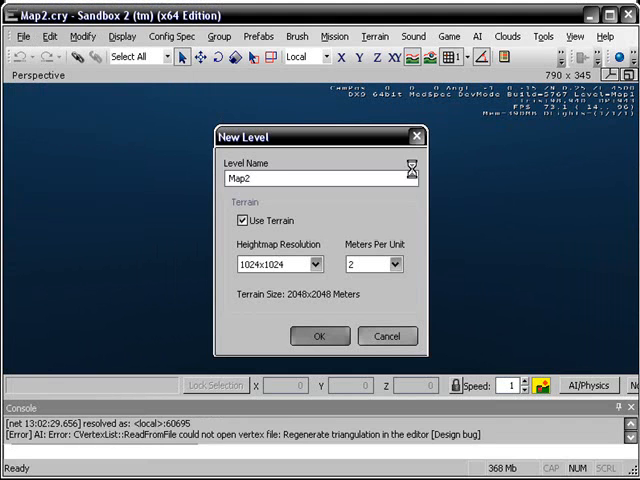
{"action": "left_click", "coordinate": [318, 336]}
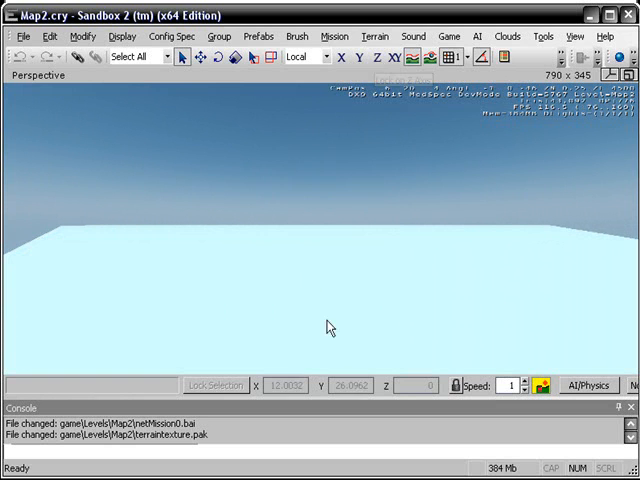
Set the terrain's maximum height to 20 in the terrain editor's Modify options
{"action": "left_click", "coordinate": [374, 36]}
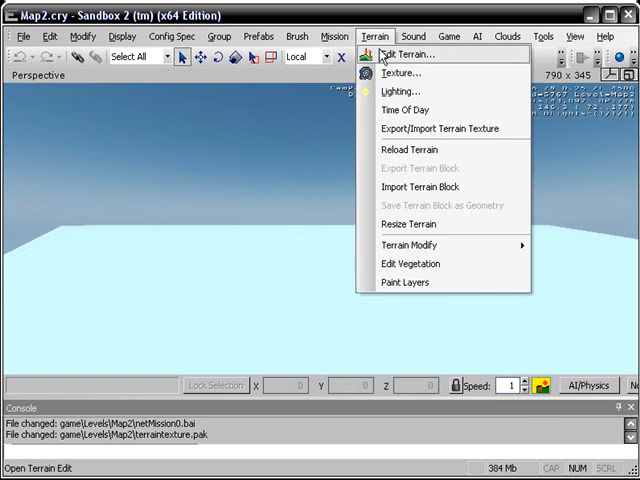
{"action": "left_click", "coordinate": [410, 54]}
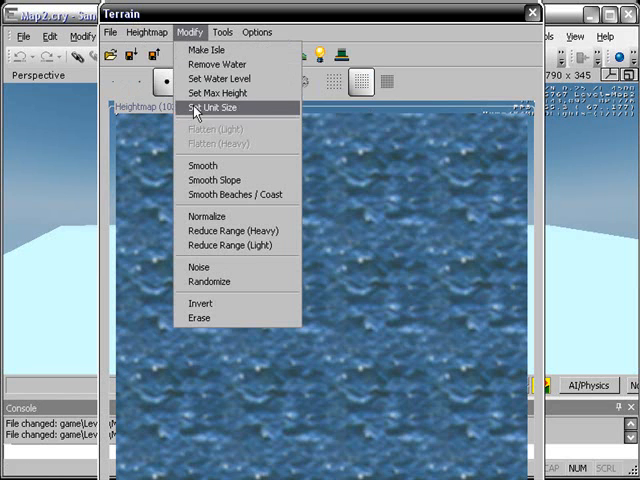
{"action": "left_click", "coordinate": [214, 92]}
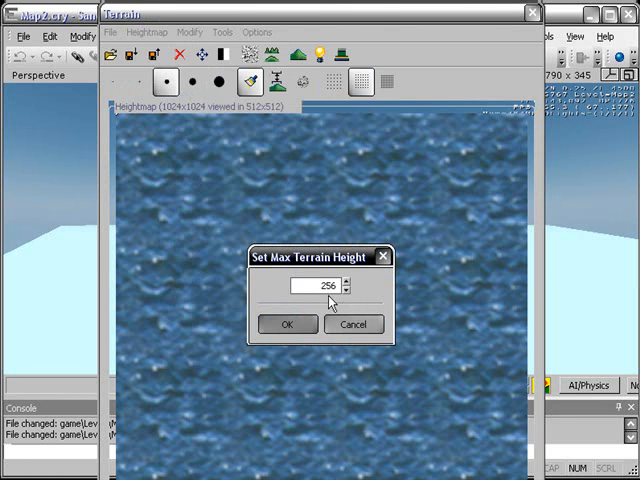
{"action": "type", "text": "20"}
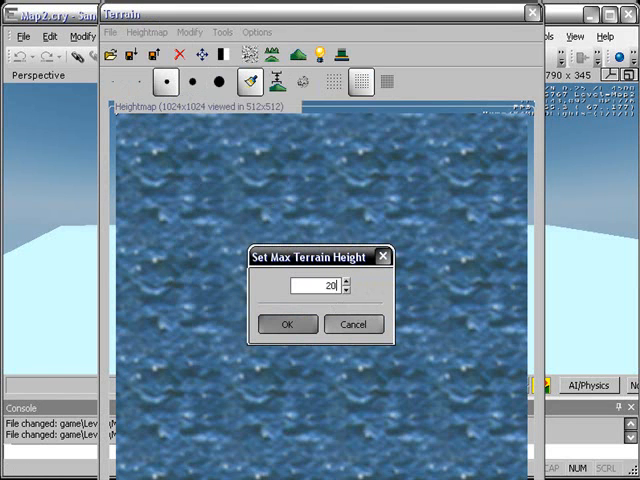
{"action": "mouse_move", "coordinate": [376, 296]}
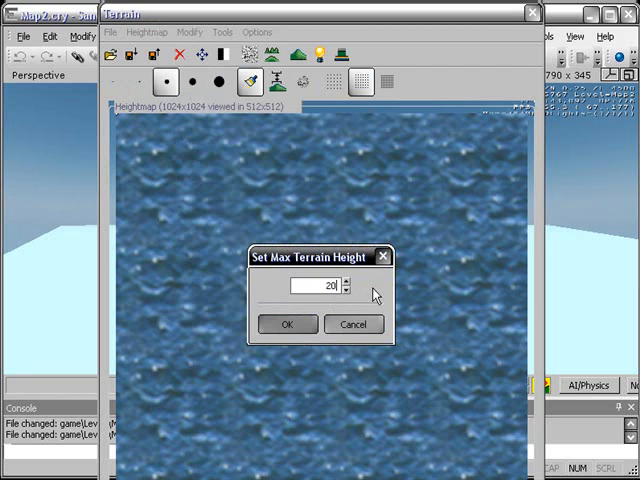
{"action": "left_click", "coordinate": [288, 324]}
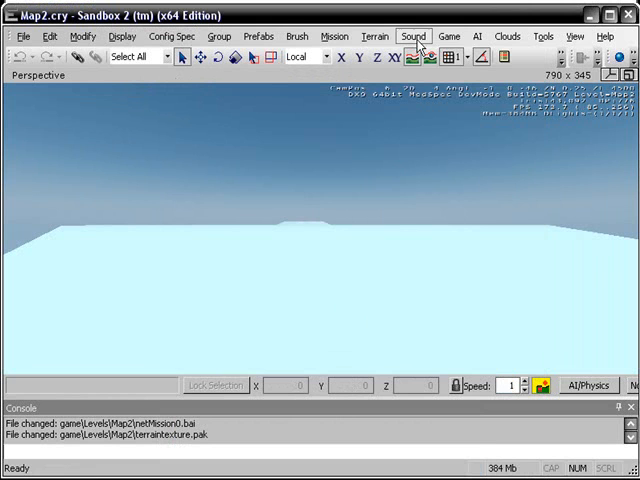
{"action": "mouse_move", "coordinate": [576, 36]}
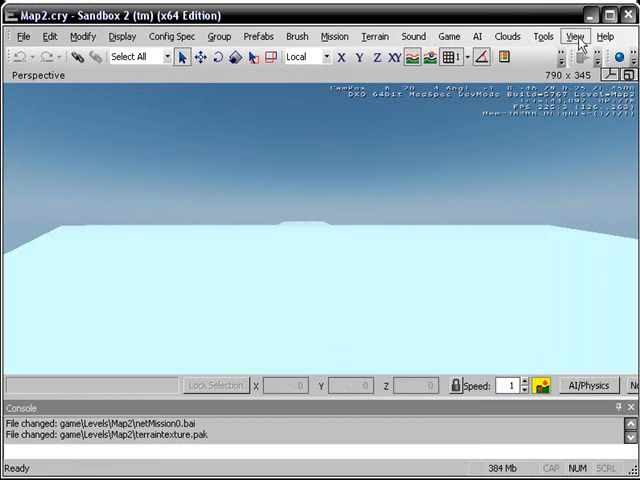
Reload the terrain so the raised circular island appears surrounded by water
{"action": "left_click", "coordinate": [544, 36]}
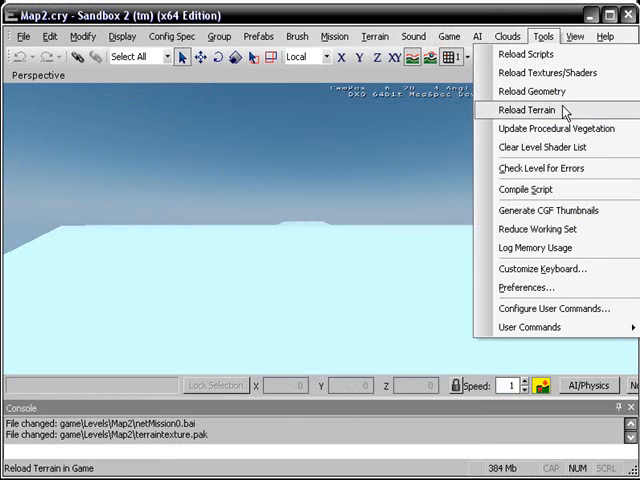
{"action": "left_click", "coordinate": [528, 110]}
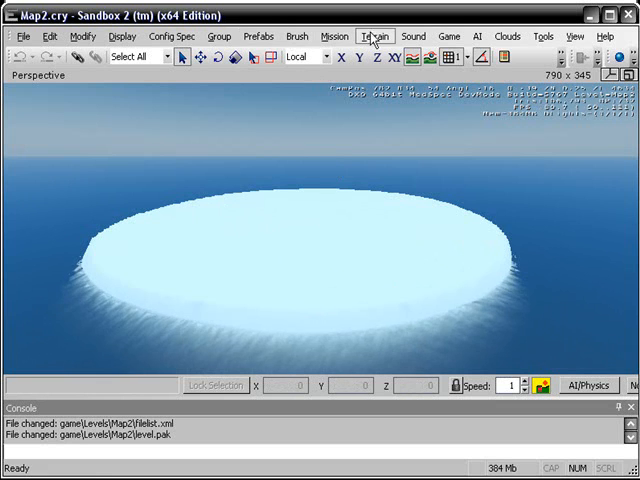
Add a new terrain layer named Grass in the Terrain Layers Editor and select it
{"action": "left_click", "coordinate": [374, 36]}
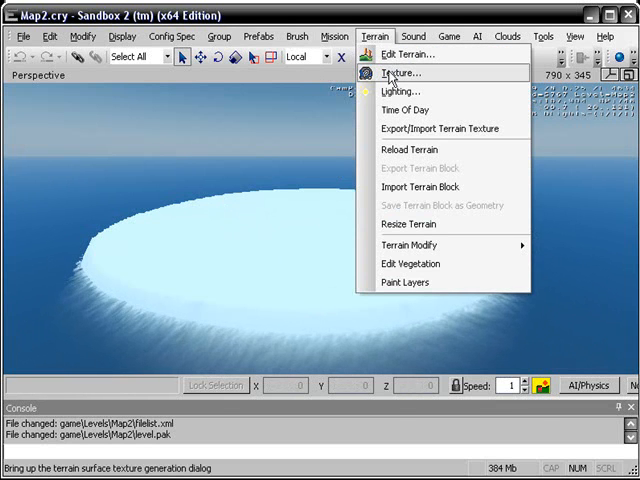
{"action": "left_click", "coordinate": [400, 72]}
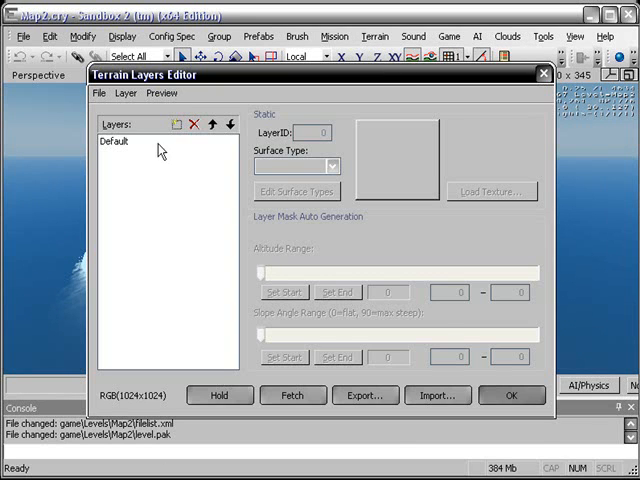
{"action": "mouse_move", "coordinate": [176, 124]}
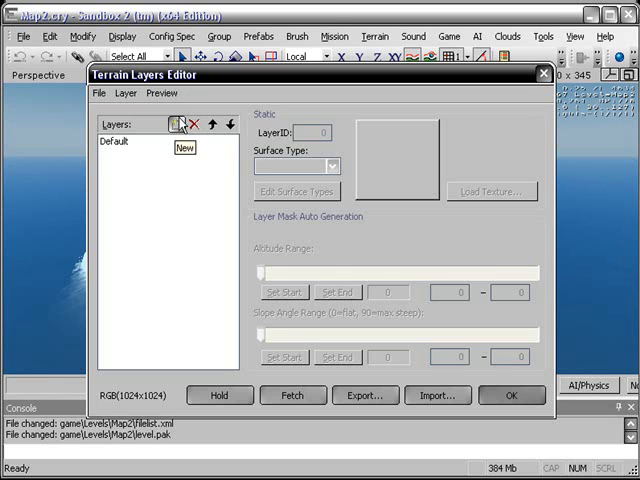
{"action": "left_click", "coordinate": [180, 124]}
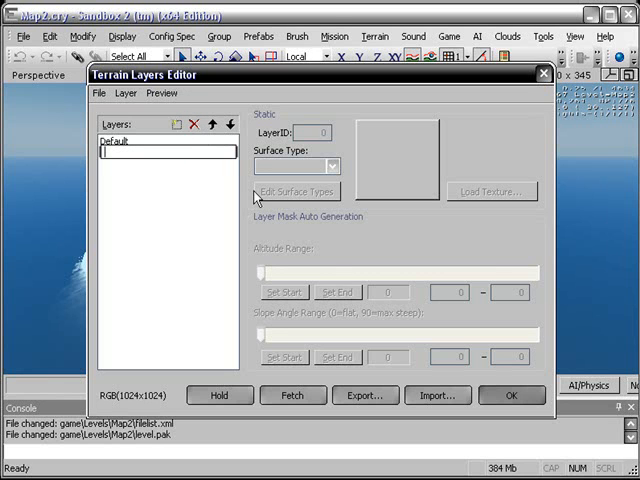
{"action": "type", "text": "Grass"}
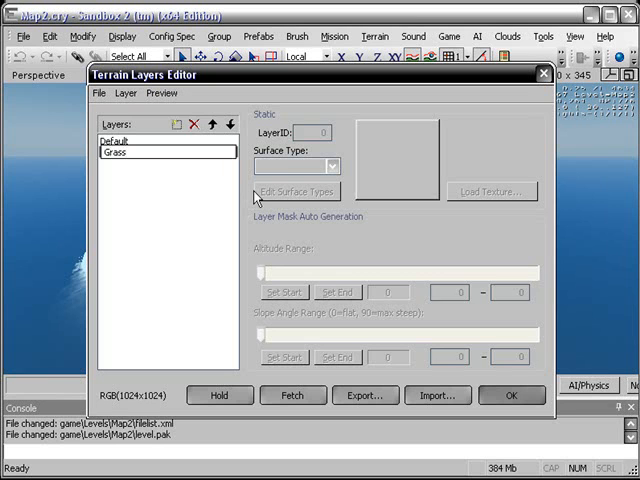
{"action": "left_click", "coordinate": [116, 152]}
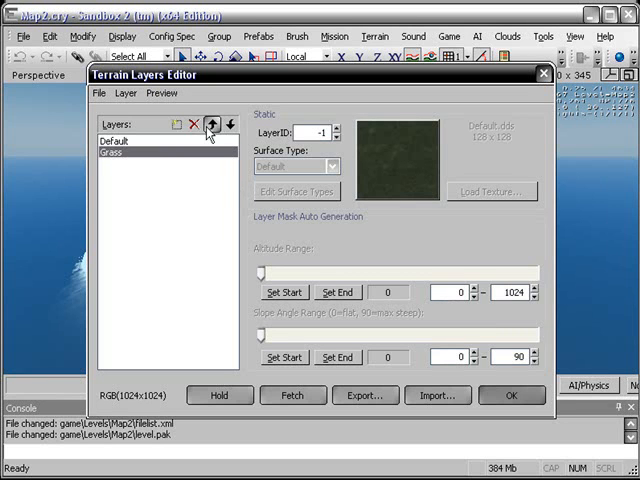
Load asphalt.dds from textures/terrain onto the layer after previewing sand and coral textures
{"action": "left_click", "coordinate": [210, 124]}
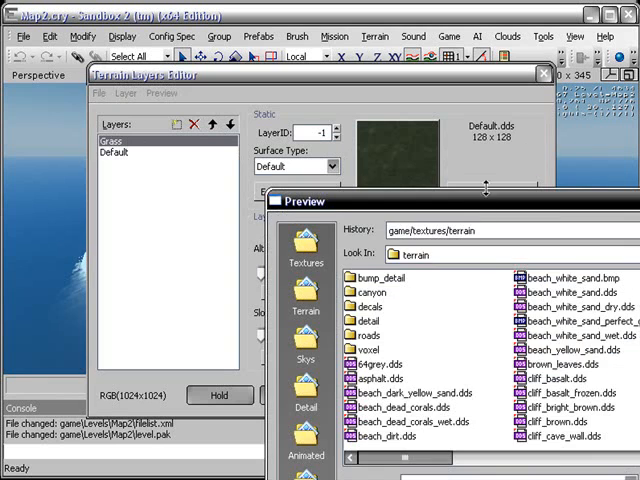
{"action": "left_click", "coordinate": [412, 392]}
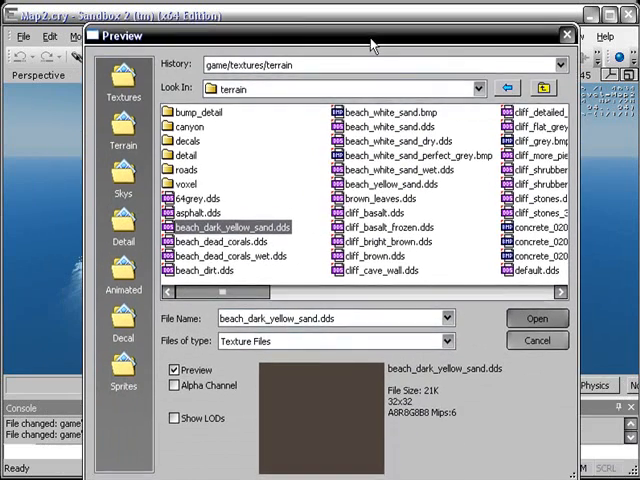
{"action": "left_click", "coordinate": [228, 254]}
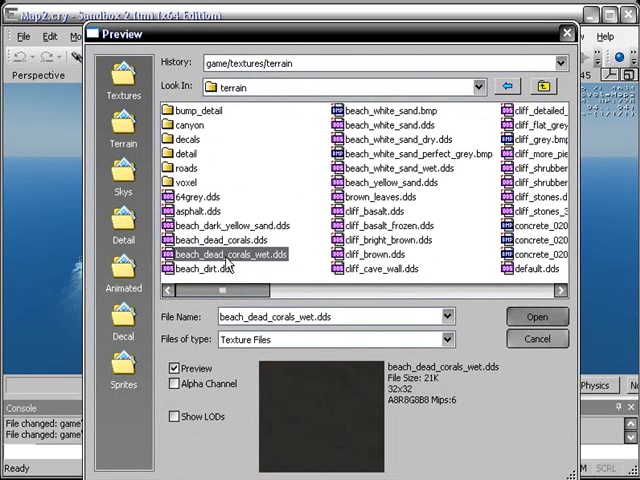
{"action": "left_click", "coordinate": [228, 224]}
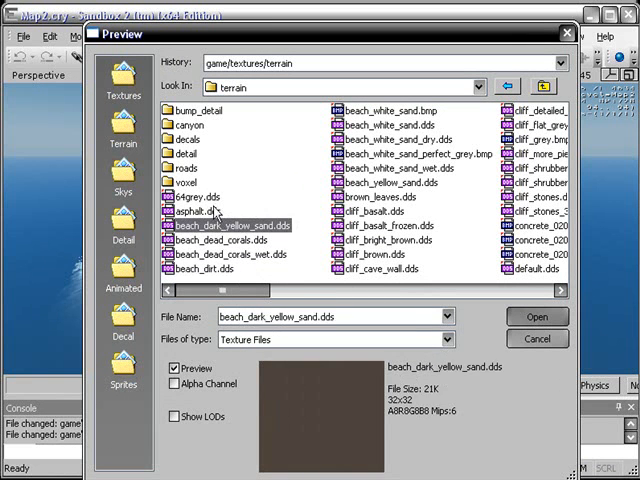
{"action": "left_click", "coordinate": [192, 212]}
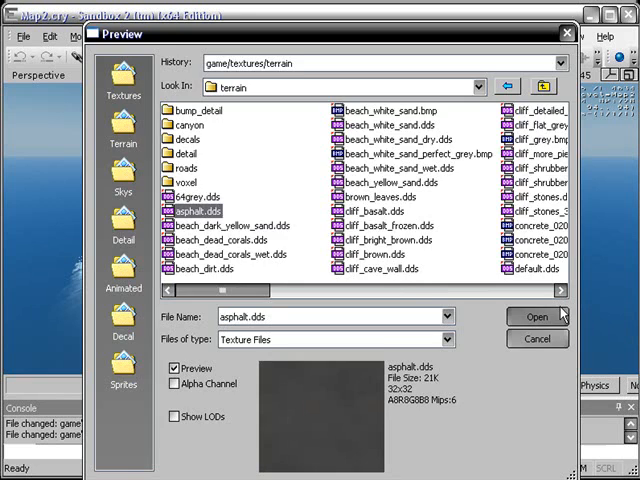
{"action": "left_click", "coordinate": [536, 316]}
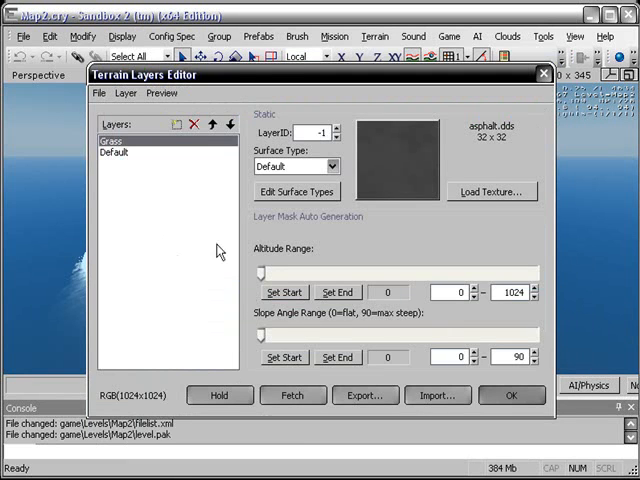
Add a new surface type, SurfaceType1, in the Surface Types dialog
{"action": "left_click", "coordinate": [296, 192]}
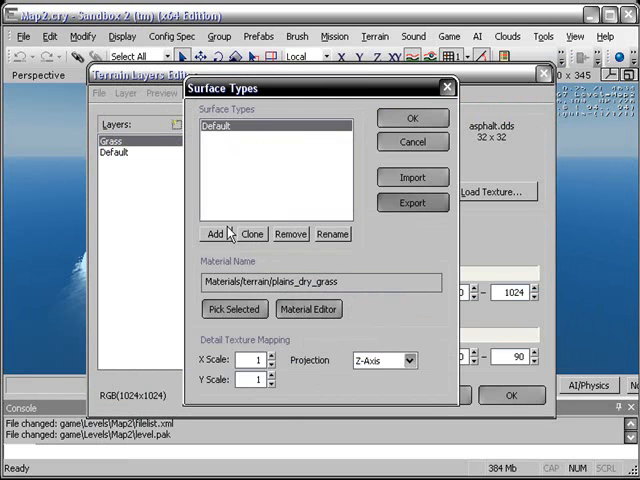
{"action": "left_click", "coordinate": [214, 232]}
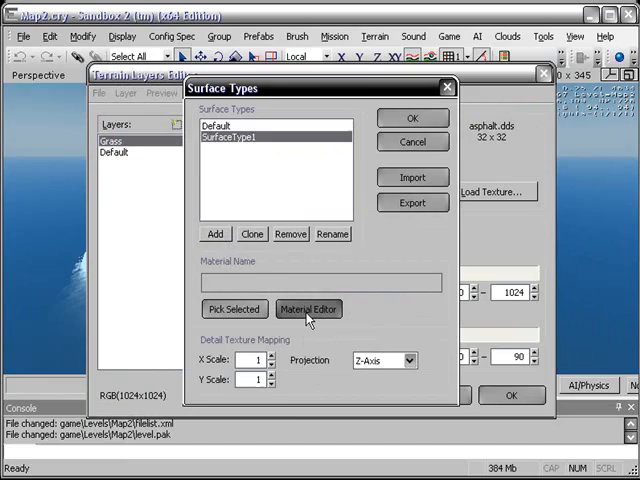
Select the diff_dirt material under Materials > terrain in the Material Editor and return to Surface Types
{"action": "left_click", "coordinate": [308, 308]}
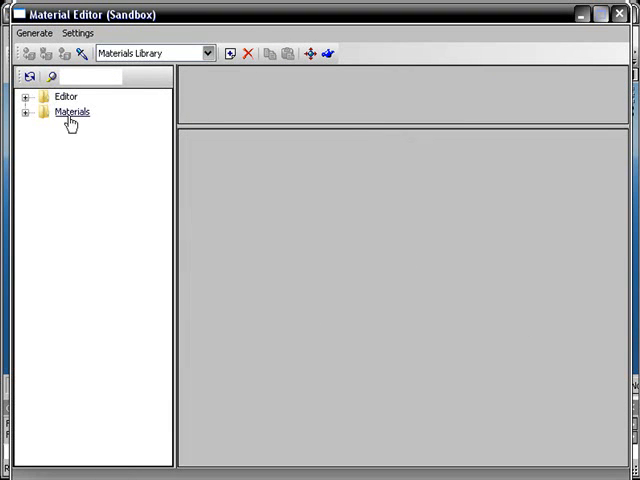
{"action": "left_click", "coordinate": [40, 112]}
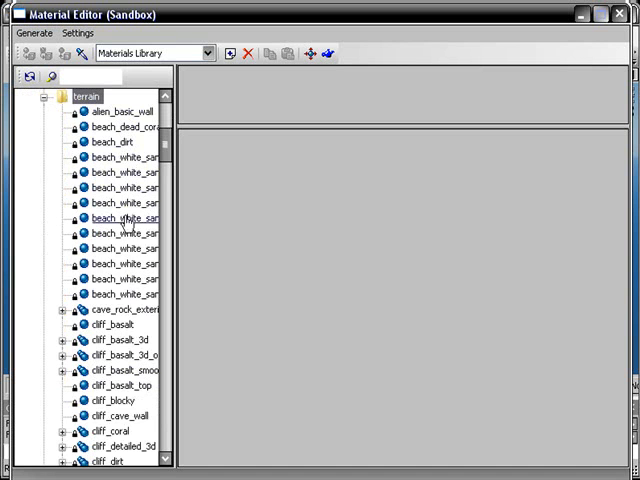
{"action": "scroll", "scroll_direction": "down", "scroll_amount": 3}
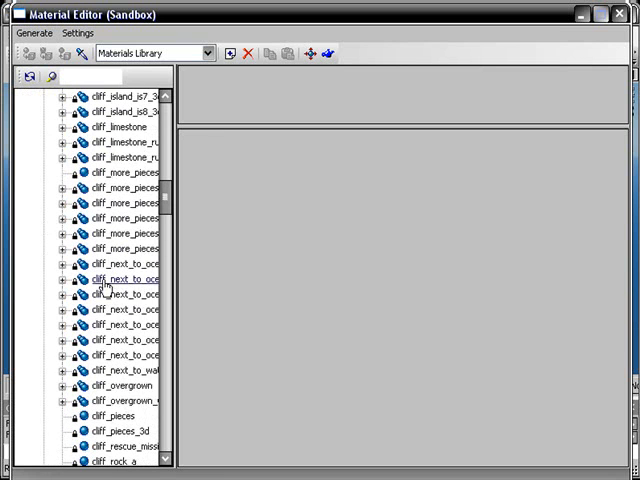
{"action": "left_click", "coordinate": [112, 232]}
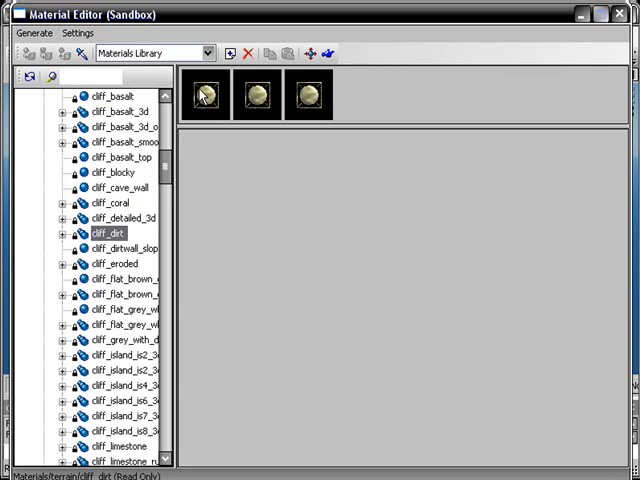
{"action": "left_click", "coordinate": [204, 94]}
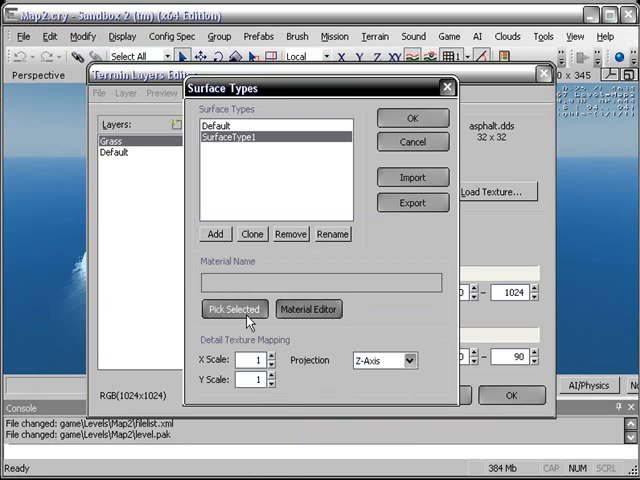
Assign diff_dirt to SurfaceType1 with Pick Selected, then confirm both terrain dialogs
{"action": "left_click", "coordinate": [234, 308]}
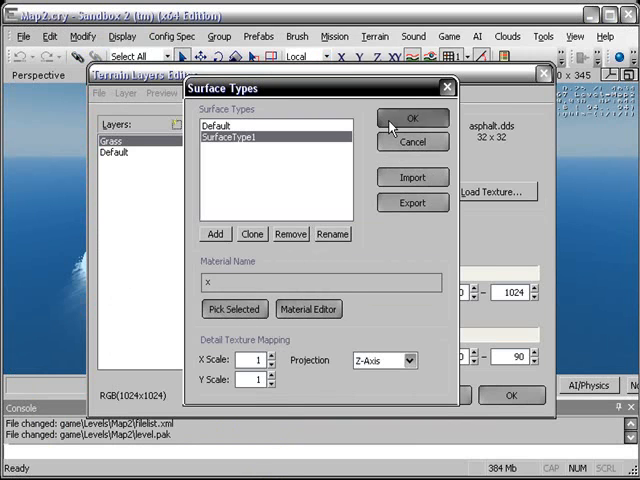
{"action": "left_click", "coordinate": [412, 116]}
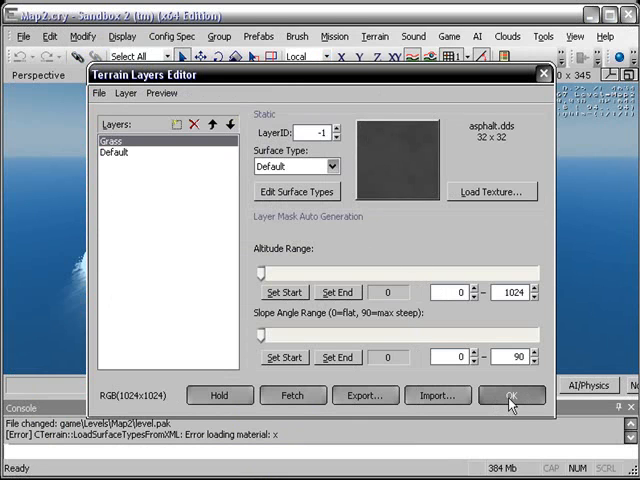
{"action": "left_click", "coordinate": [510, 396]}
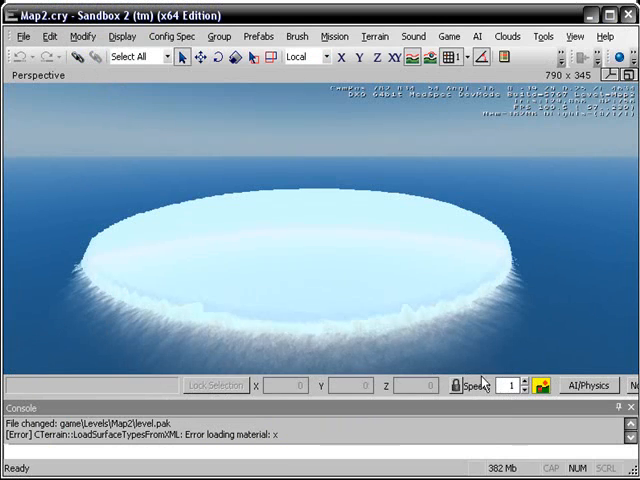
{"action": "mouse_move", "coordinate": [200, 170]}
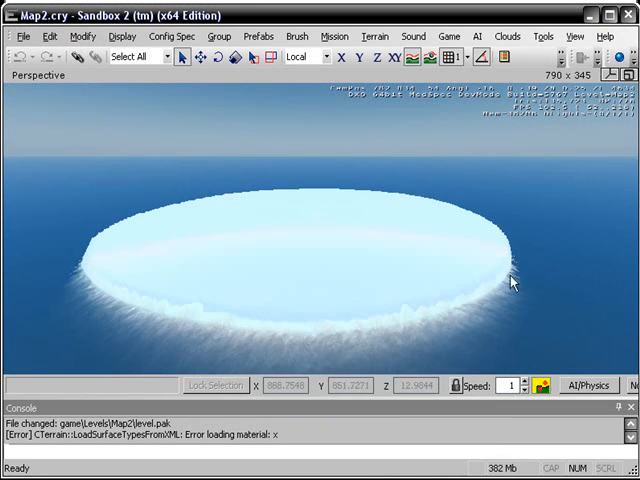
Generate the terrain surface texture at 512 x 512 so the island turns green
{"action": "left_click", "coordinate": [24, 36]}
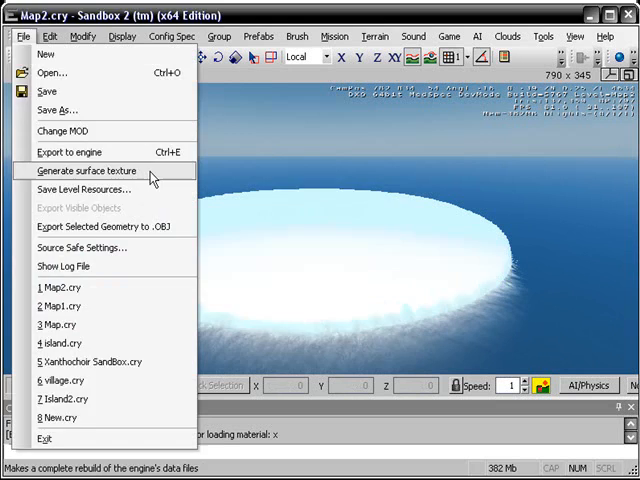
{"action": "left_click", "coordinate": [88, 170]}
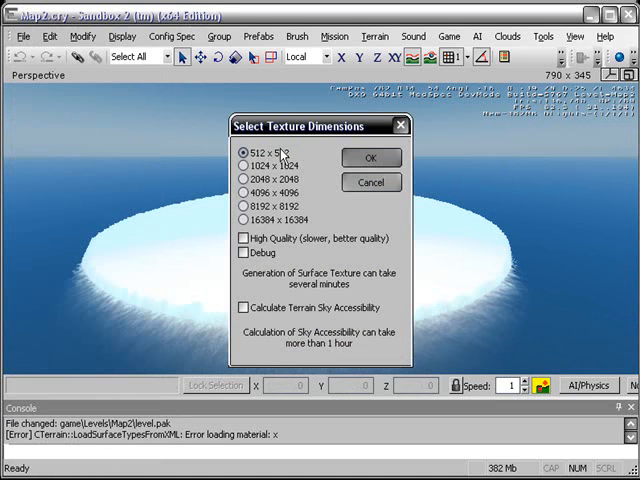
{"action": "mouse_move", "coordinate": [296, 188]}
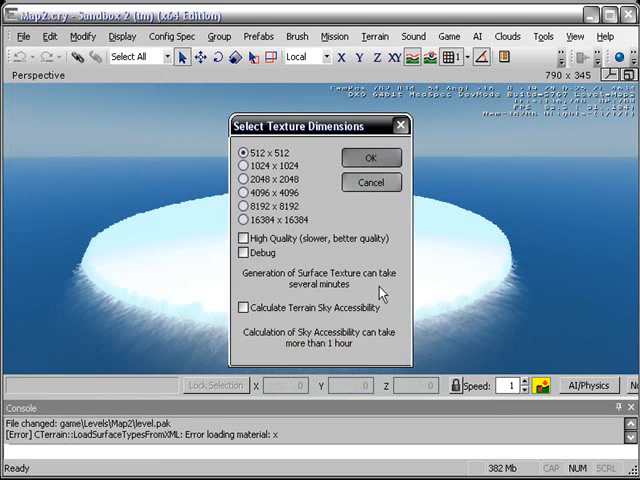
{"action": "mouse_move", "coordinate": [222, 244]}
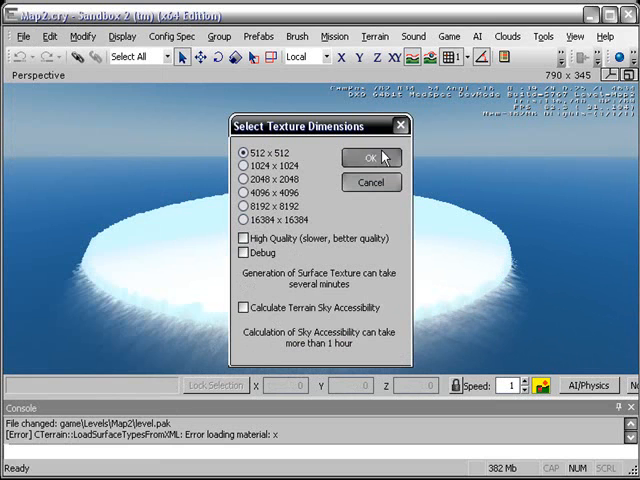
{"action": "left_click", "coordinate": [370, 156]}
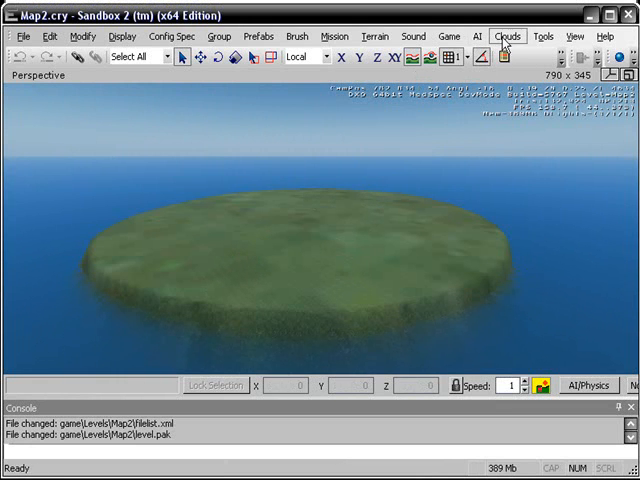
Show the Tools list of engine reload and procedural vegetation update commands
{"action": "left_click", "coordinate": [544, 36]}
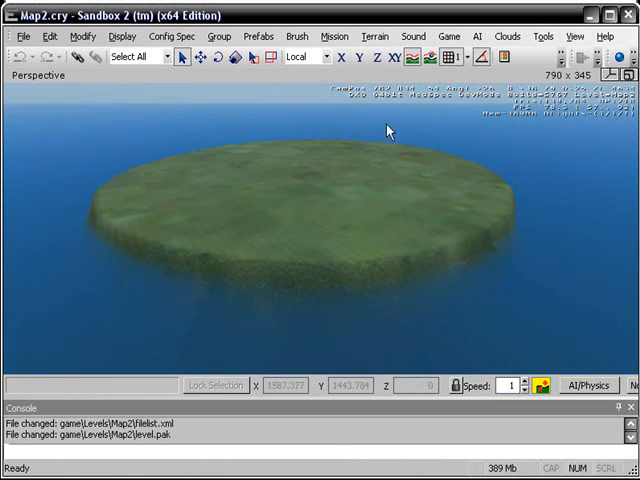
{"action": "left_click", "coordinate": [542, 36]}
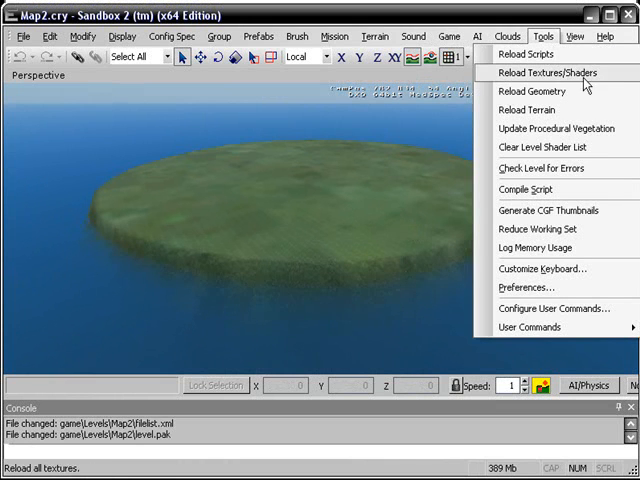
{"action": "mouse_move", "coordinate": [544, 148]}
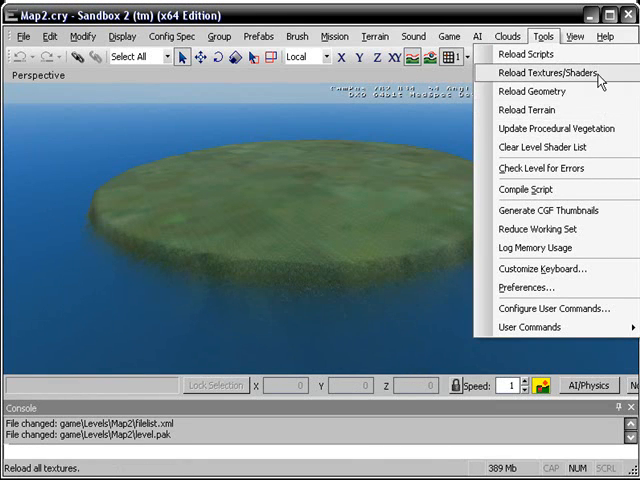
{"action": "mouse_move", "coordinate": [558, 128]}
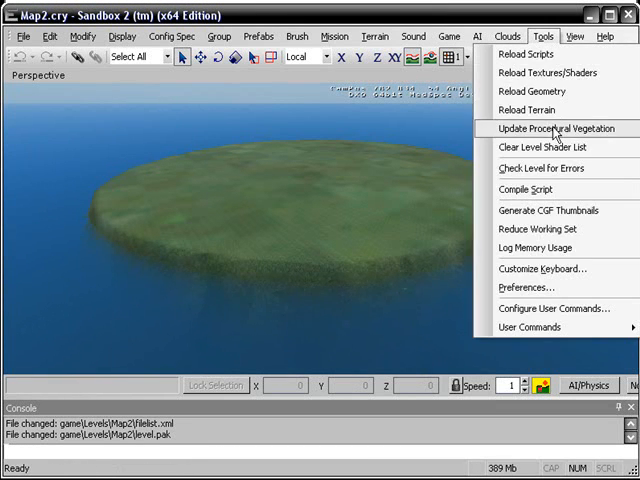
Export the surface texture again, leaving the island looking gray
{"action": "left_click", "coordinate": [548, 128]}
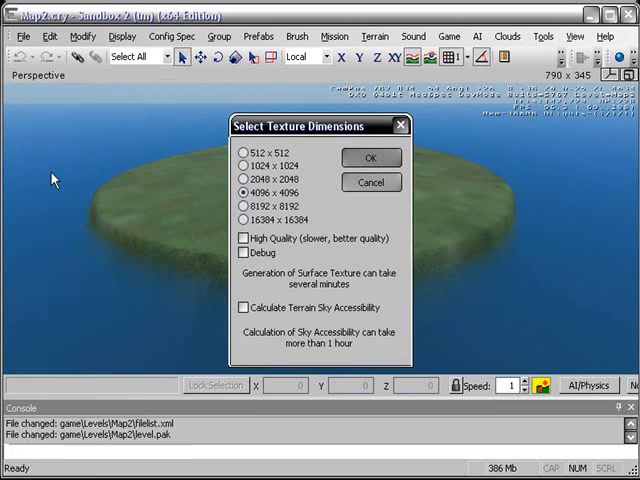
{"action": "left_click", "coordinate": [372, 158]}
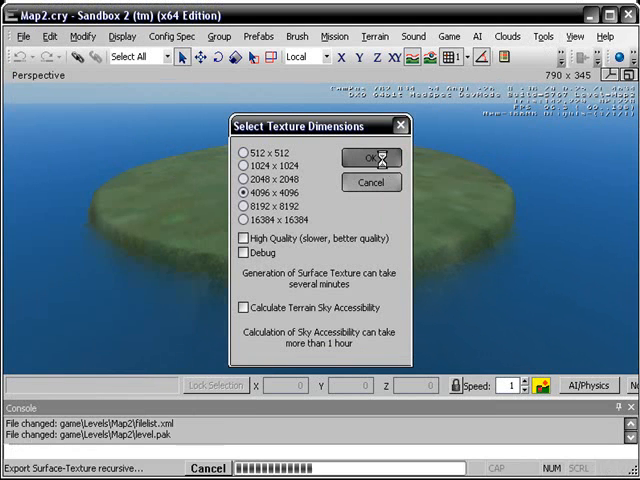
{"action": "left_click", "coordinate": [368, 156]}
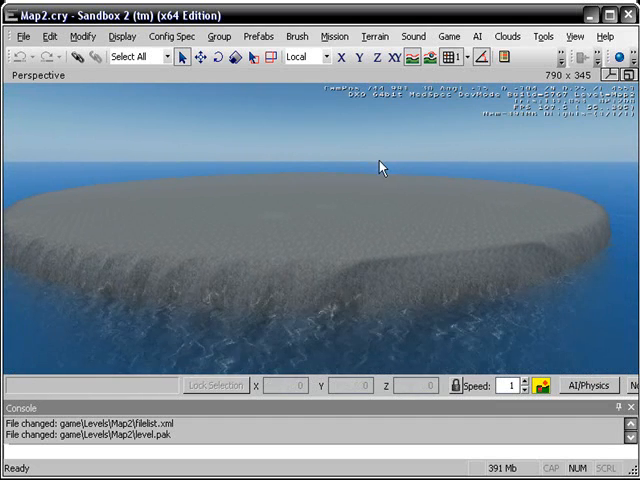
{"action": "mouse_move", "coordinate": [400, 150]}
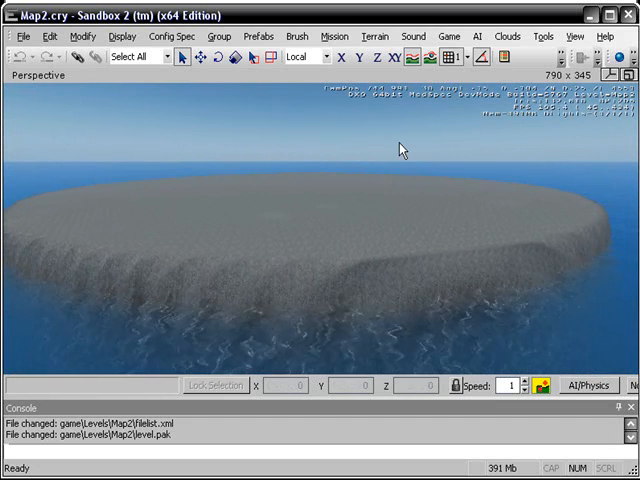